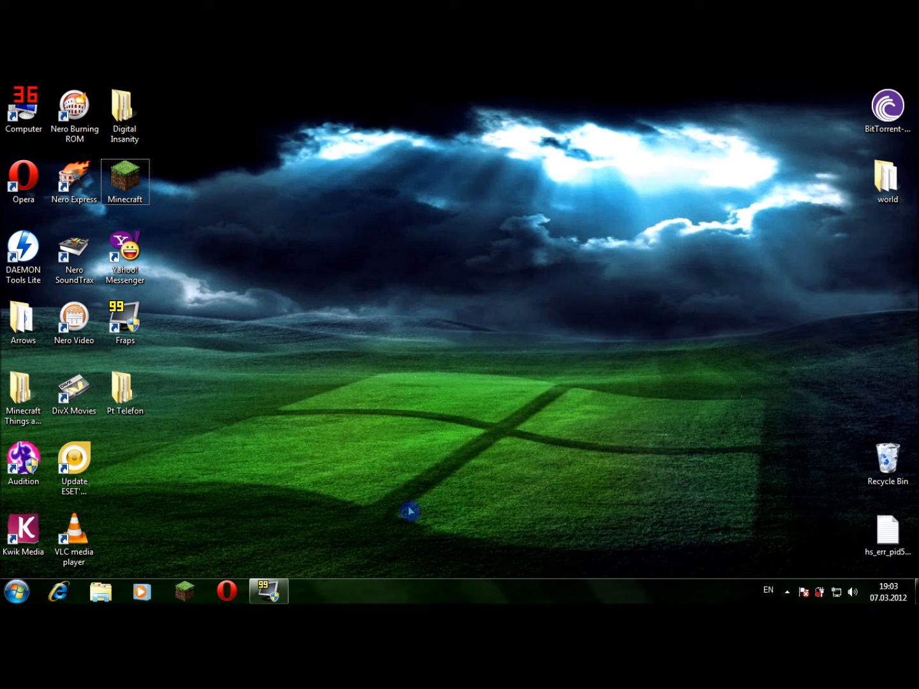
{"action": "mouse_move", "coordinate": [402, 421]}
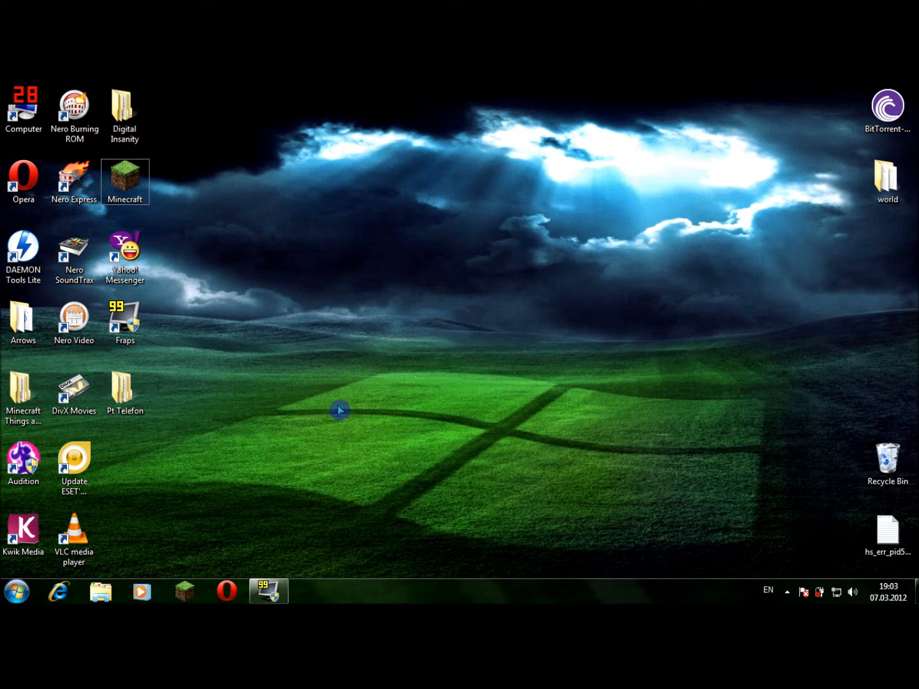
{"action": "mouse_move", "coordinate": [480, 342]}
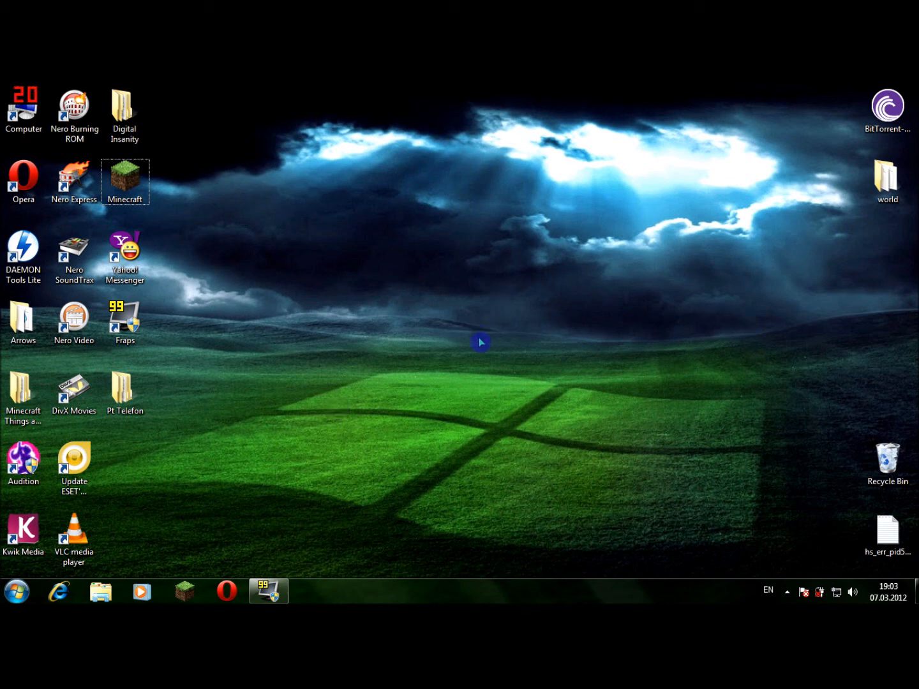
Navigate into Minecraft Things and Mods > Minecraft 1.2.3 Mods > Mods to reach the mod archives.
{"action": "double_click", "coordinate": [23, 391]}
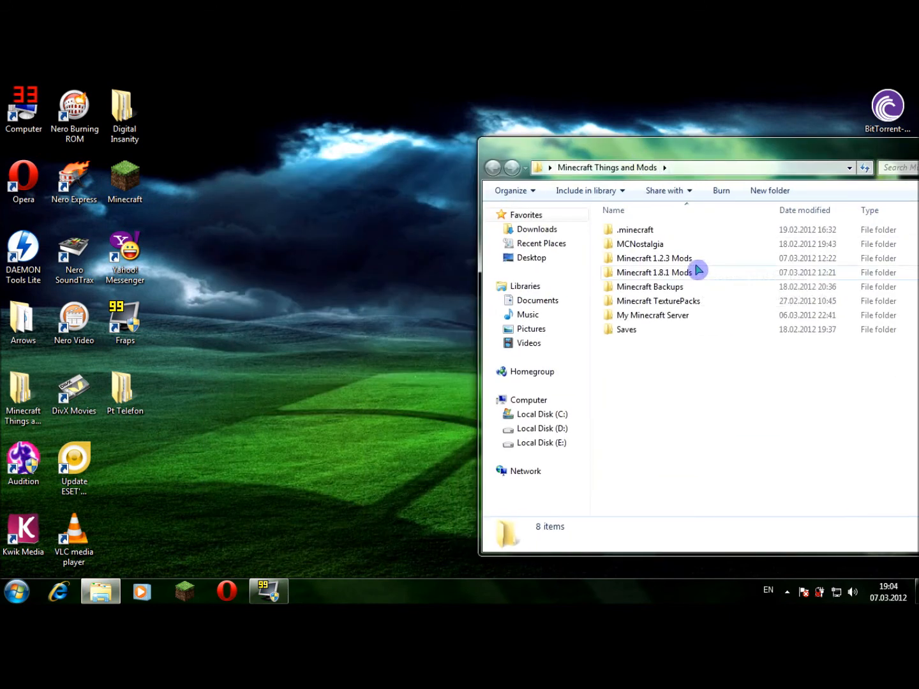
{"action": "double_click", "coordinate": [654, 258]}
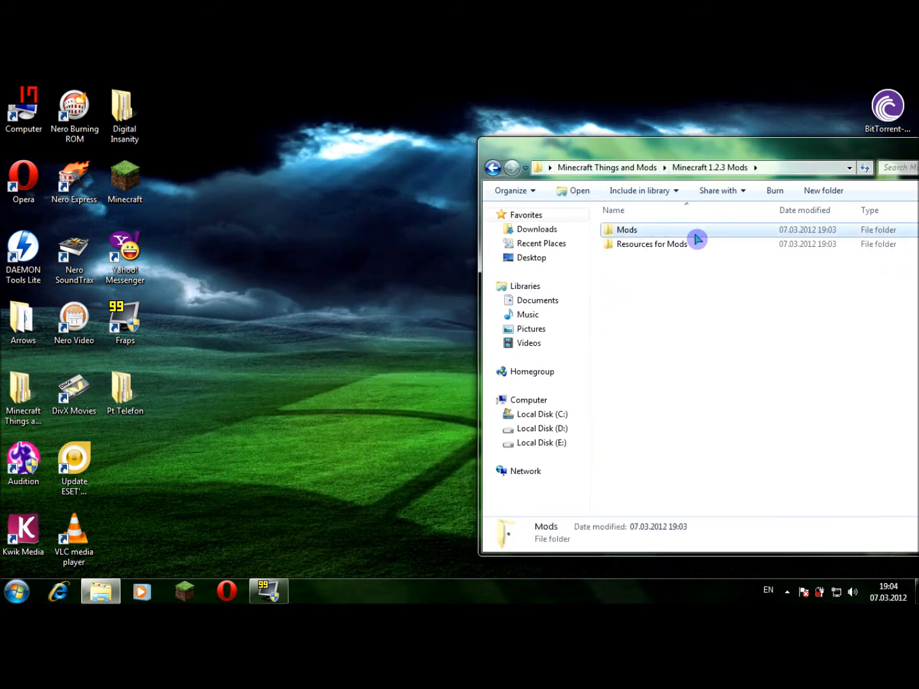
{"action": "double_click", "coordinate": [626, 229]}
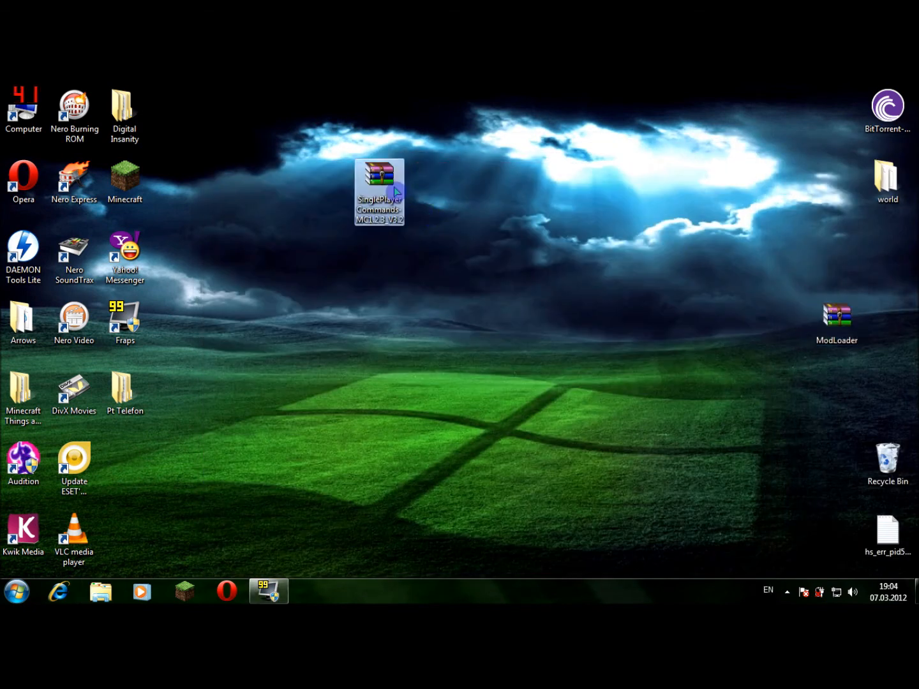
Search %appdata% from the Start menu to reach the Roaming folder.
{"action": "left_click", "coordinate": [15, 589]}
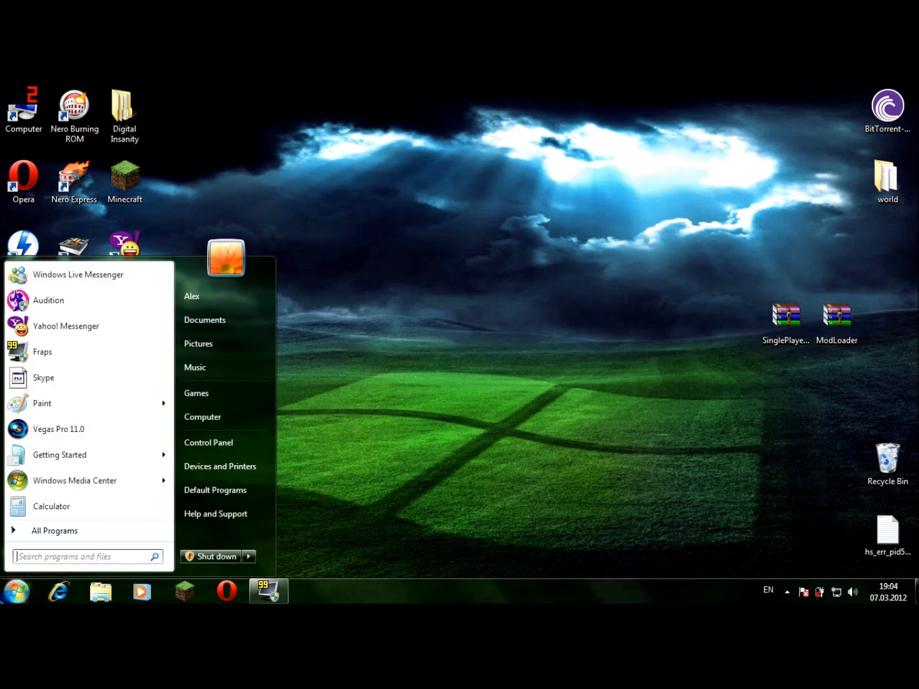
{"action": "type", "text": "%"}
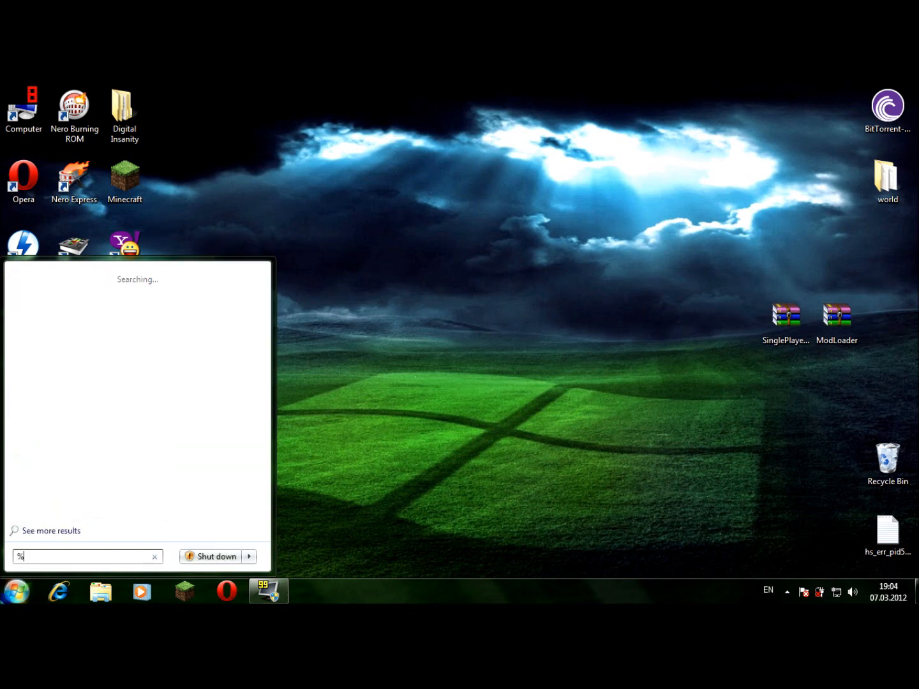
{"action": "type", "text": "appdata%"}
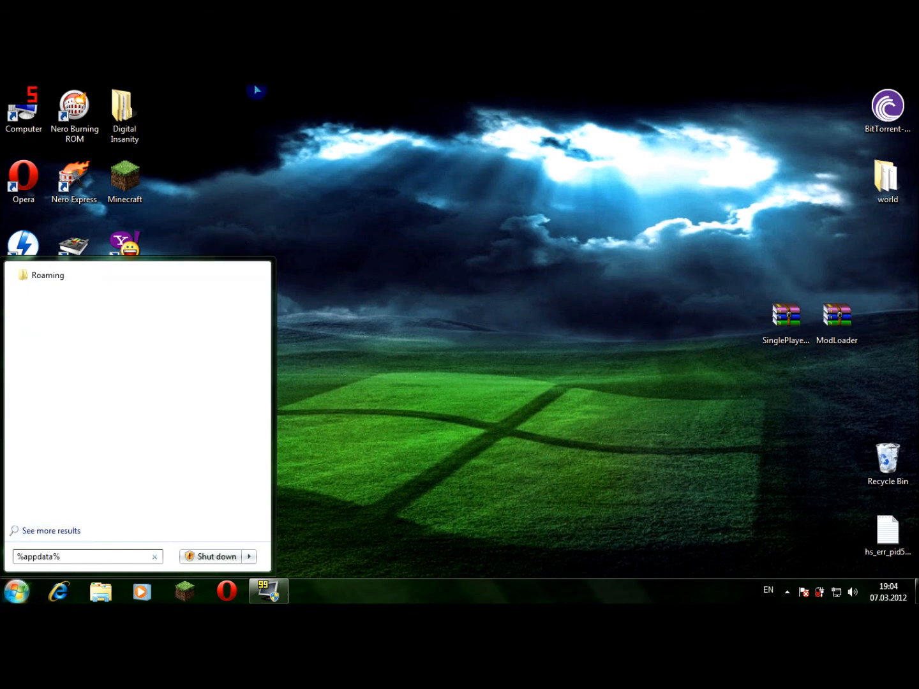
{"action": "key", "text": "enter"}
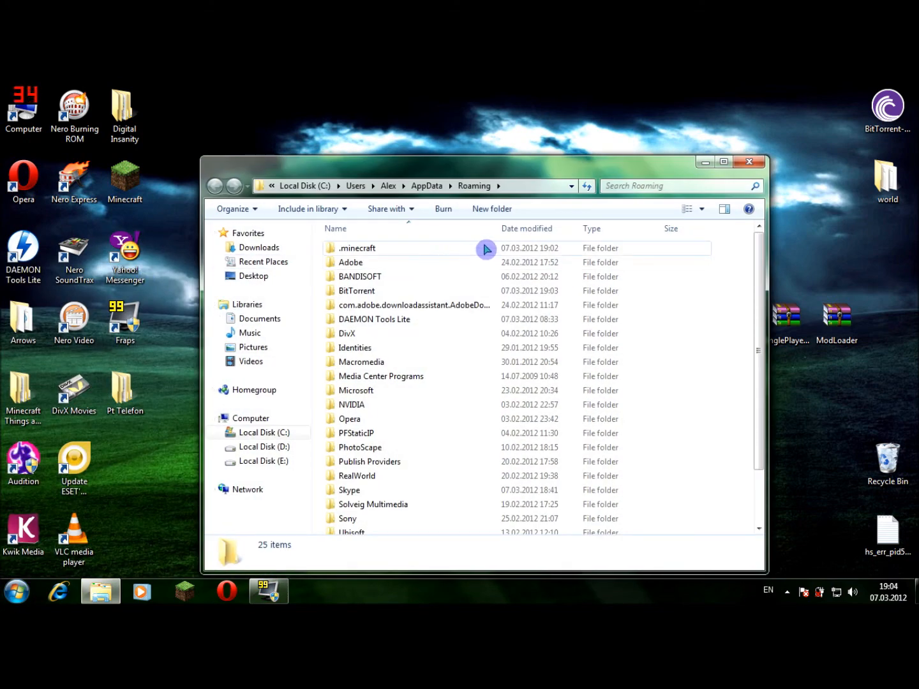
Go through .minecraft into bin and open minecraft.jar as a WinRAR archive.
{"action": "double_click", "coordinate": [359, 248]}
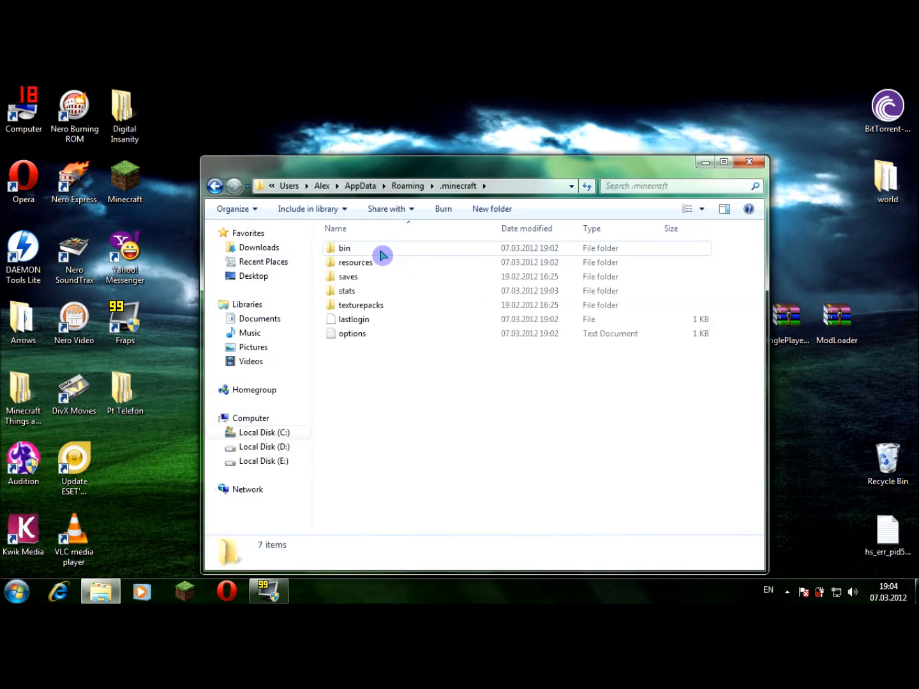
{"action": "double_click", "coordinate": [344, 248]}
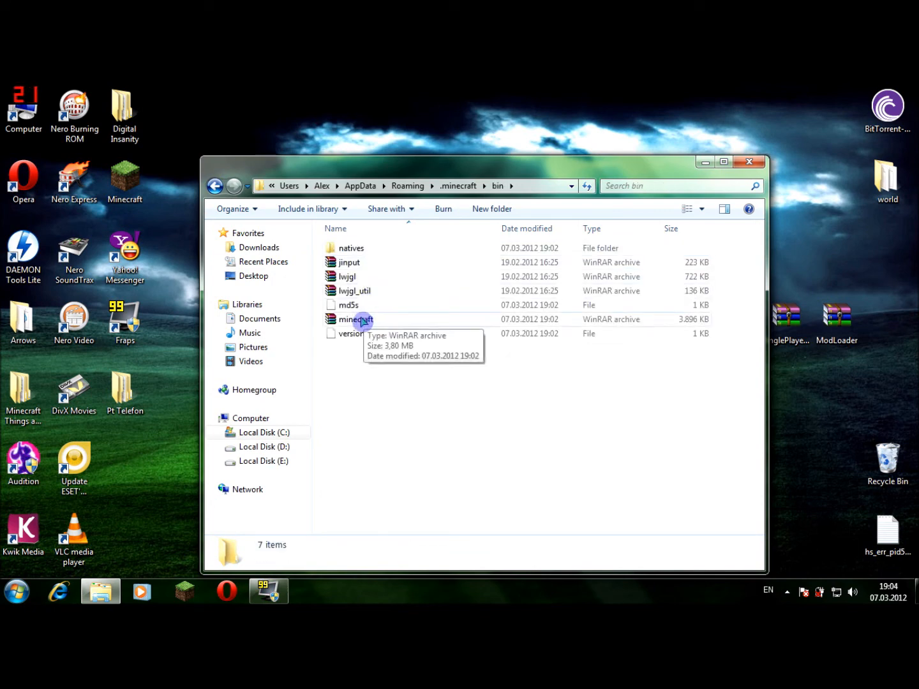
{"action": "double_click", "coordinate": [356, 319]}
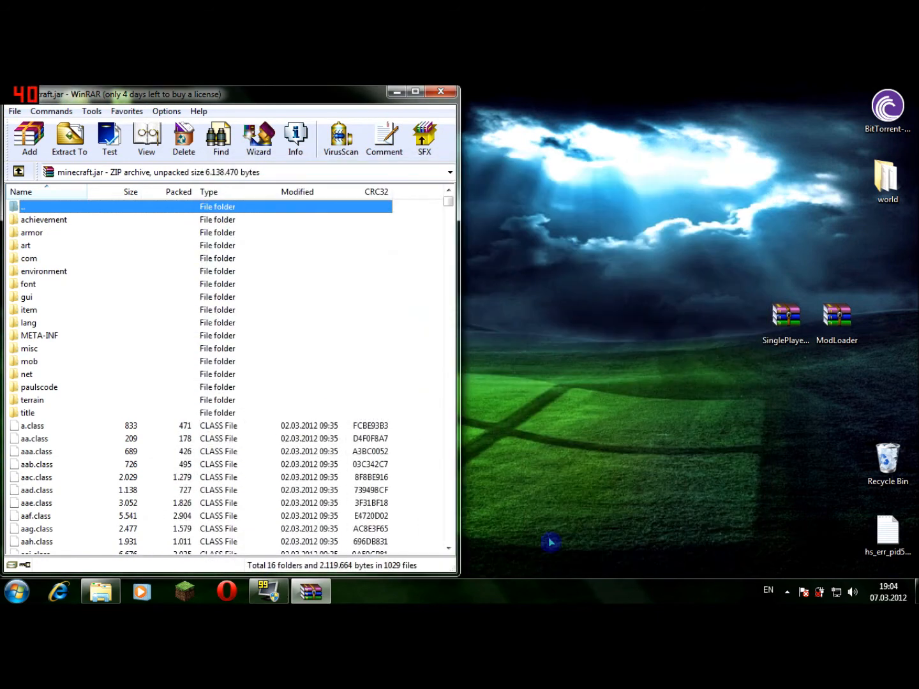
Delete the META-INF folder from minecraft.jar.
{"action": "left_click", "coordinate": [38, 335]}
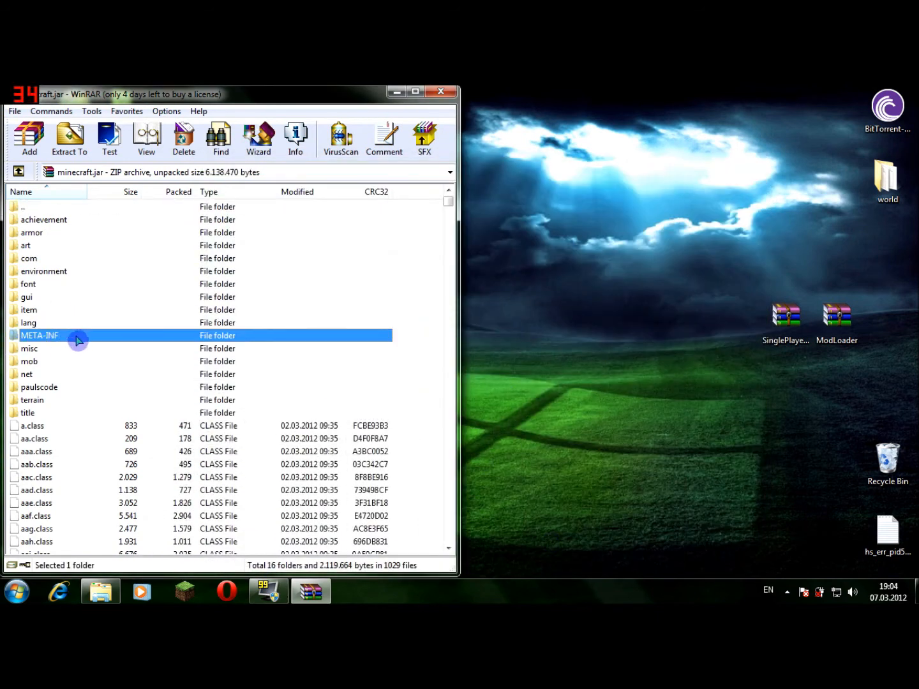
{"action": "mouse_move", "coordinate": [492, 404]}
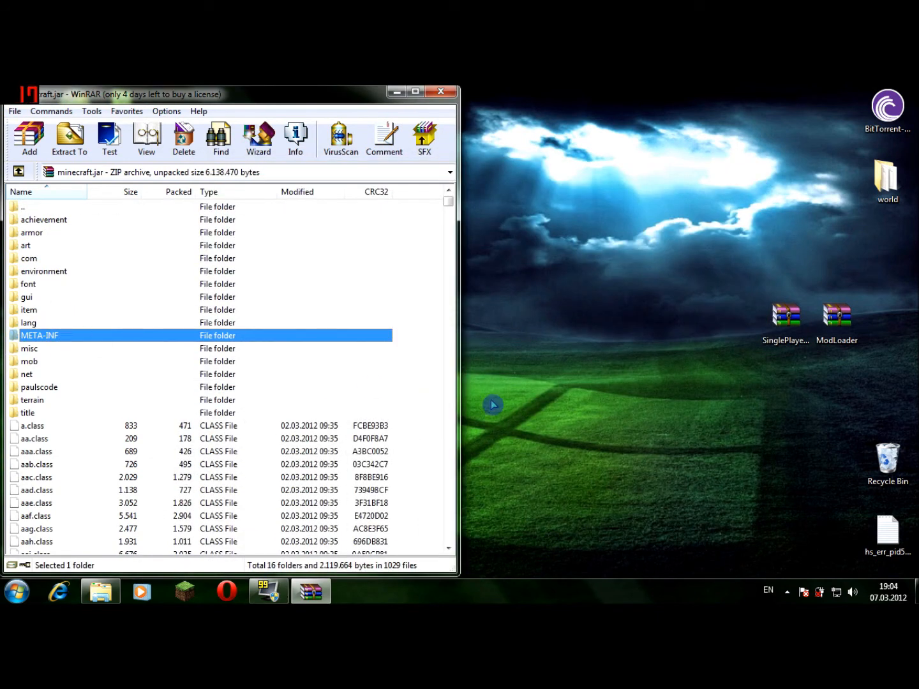
{"action": "left_click", "coordinate": [183, 138]}
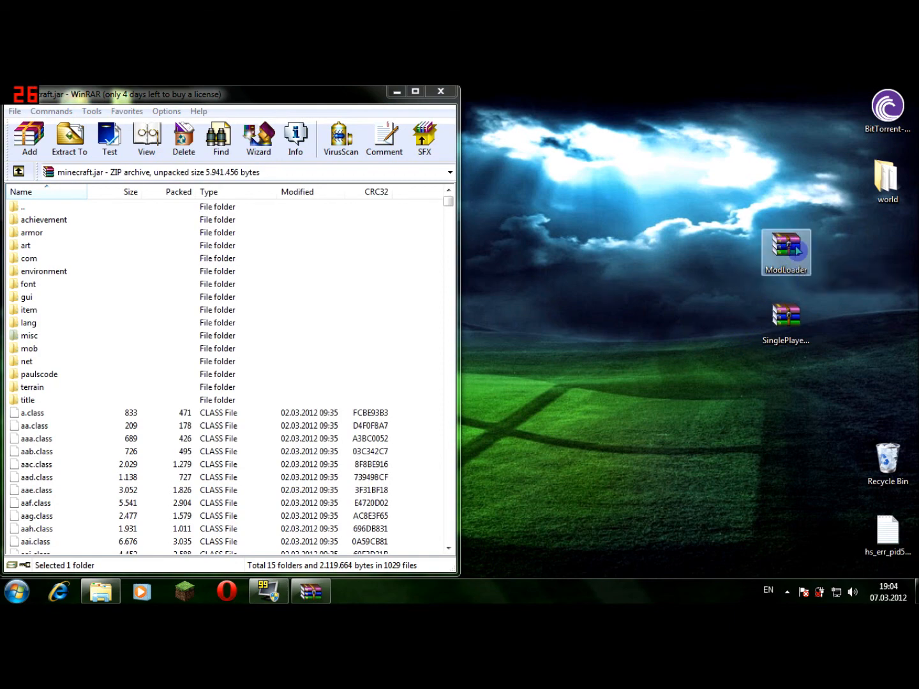
Add every ModLoader class file into minecraft.jar, then close the ModLoader archive.
{"action": "double_click", "coordinate": [786, 249]}
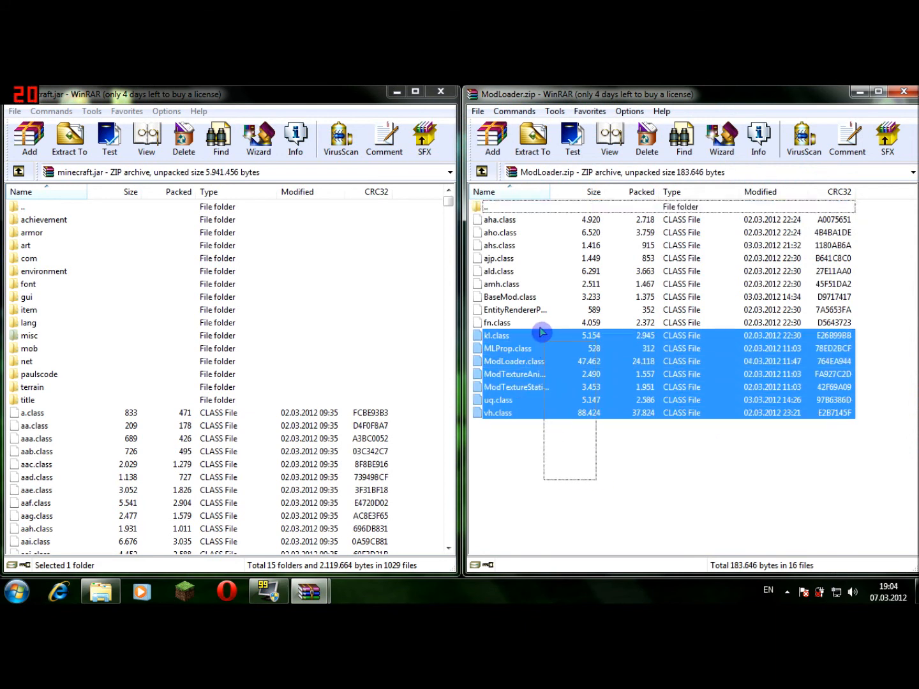
{"action": "key", "text": "ctrl+a"}
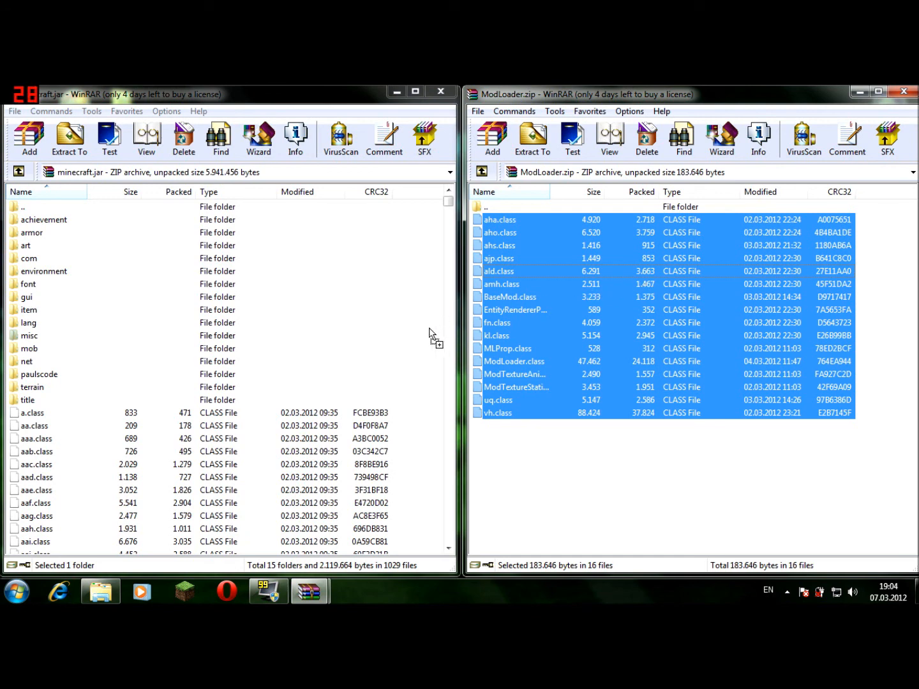
{"action": "left_click", "coordinate": [30, 139]}
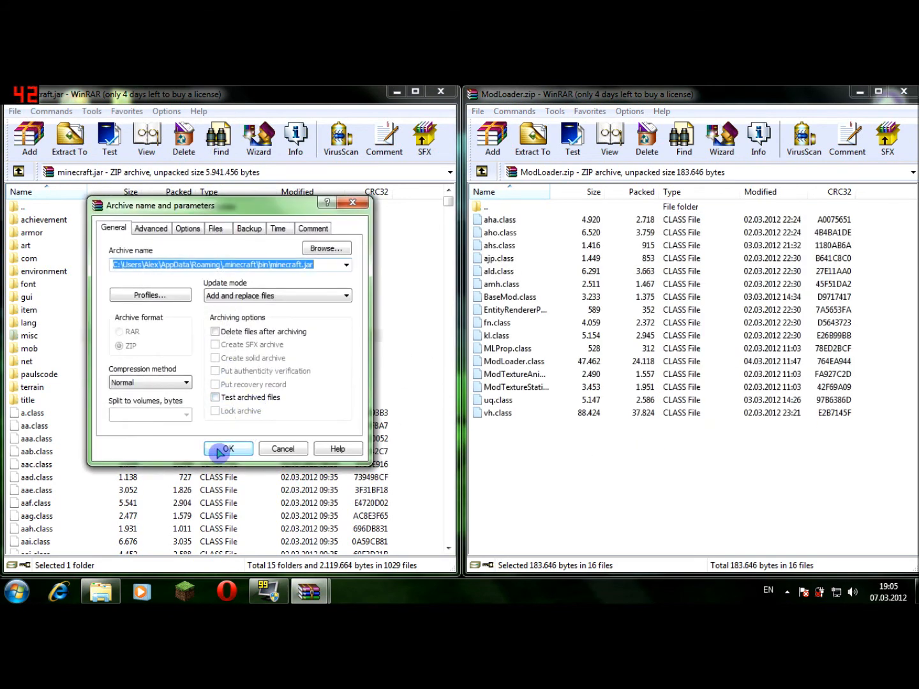
{"action": "left_click", "coordinate": [228, 449]}
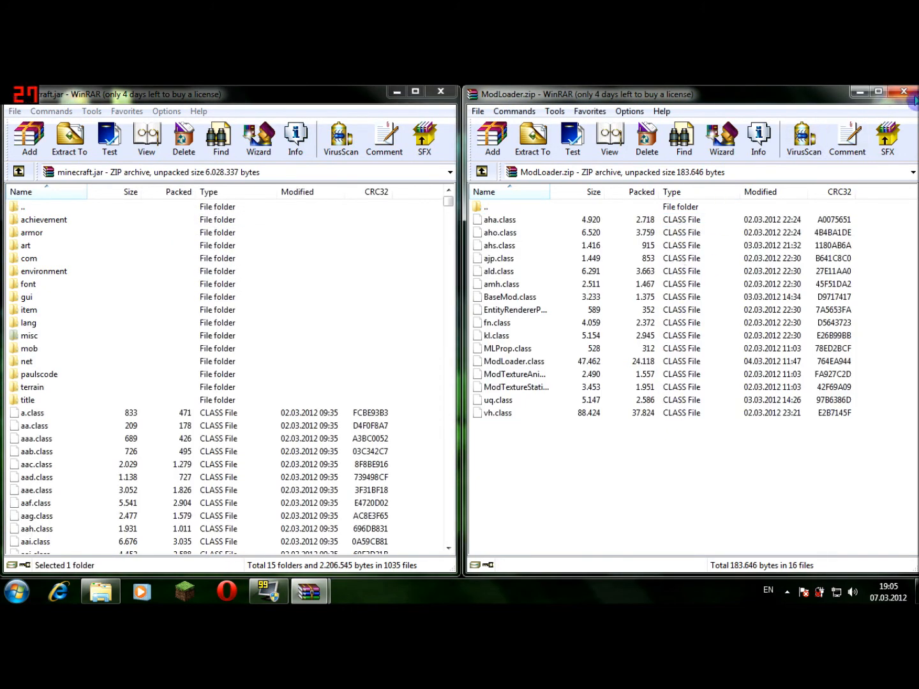
{"action": "left_click", "coordinate": [28, 334]}
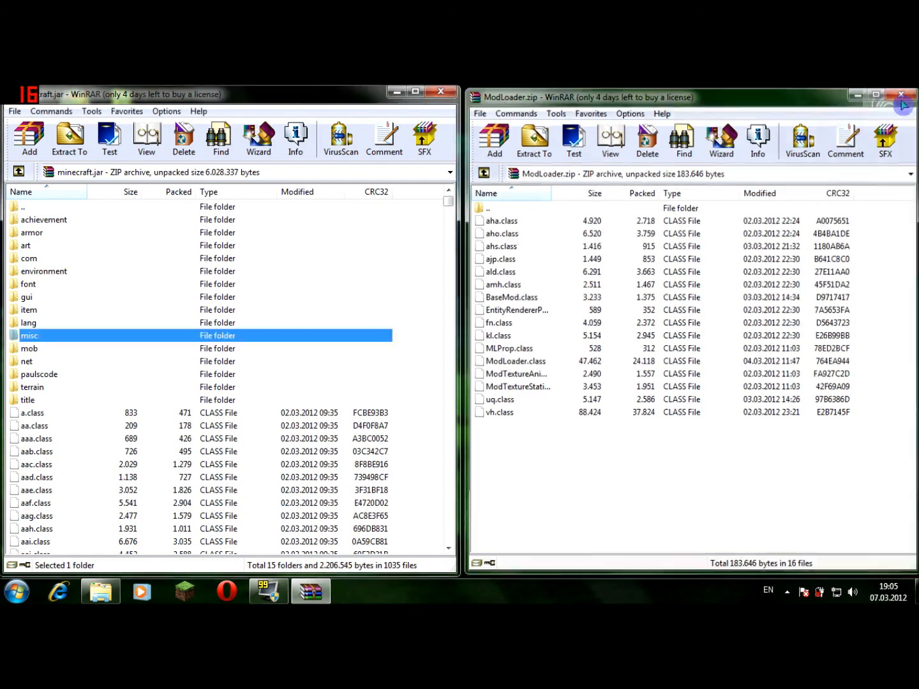
{"action": "left_click", "coordinate": [901, 94]}
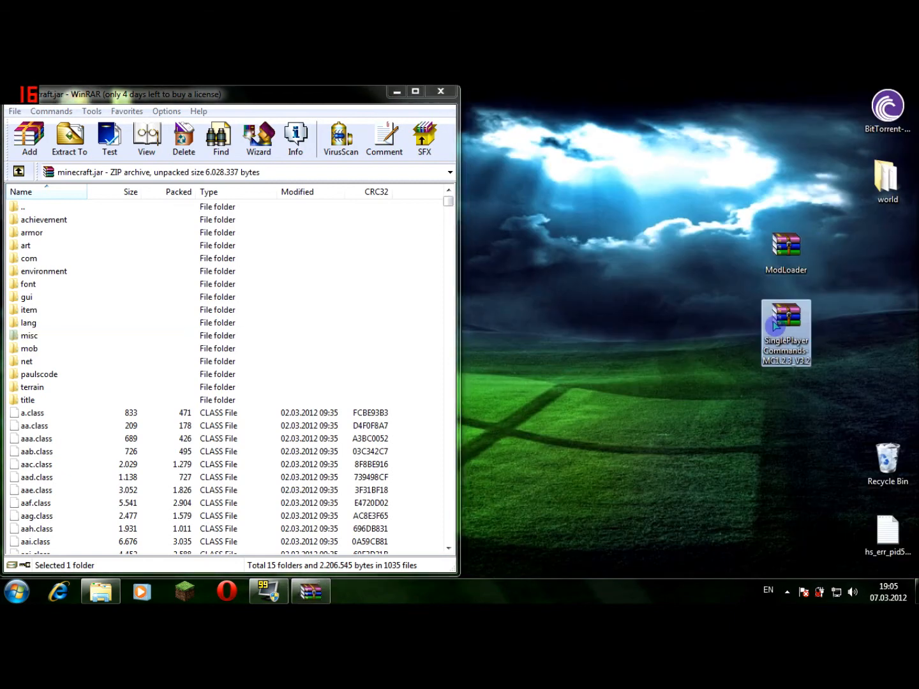
Select the Single Player Commands class files in its archive for copying into minecraft.jar.
{"action": "double_click", "coordinate": [786, 332]}
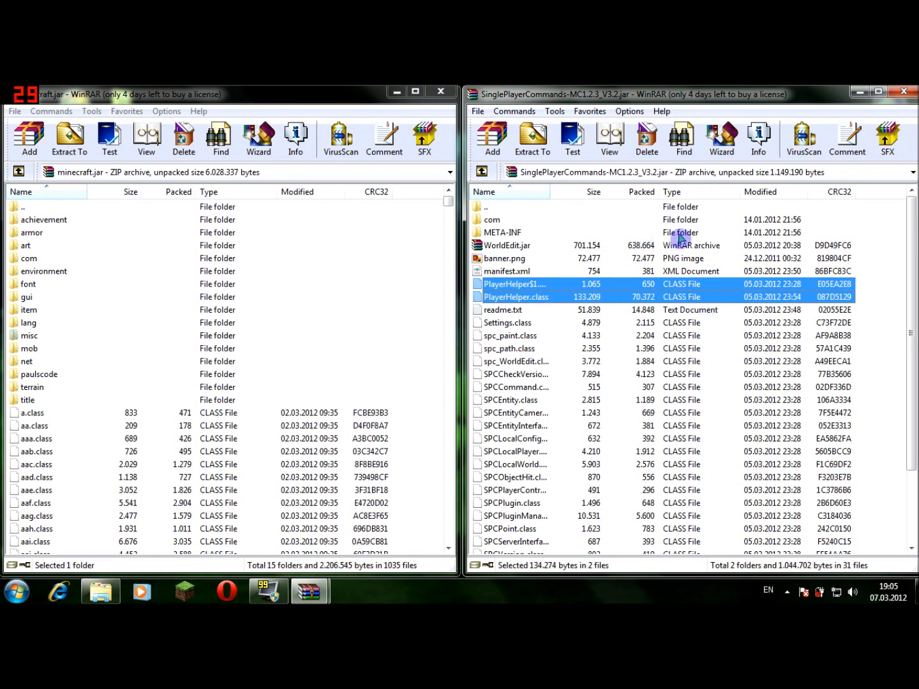
{"action": "mouse_move", "coordinate": [536, 250]}
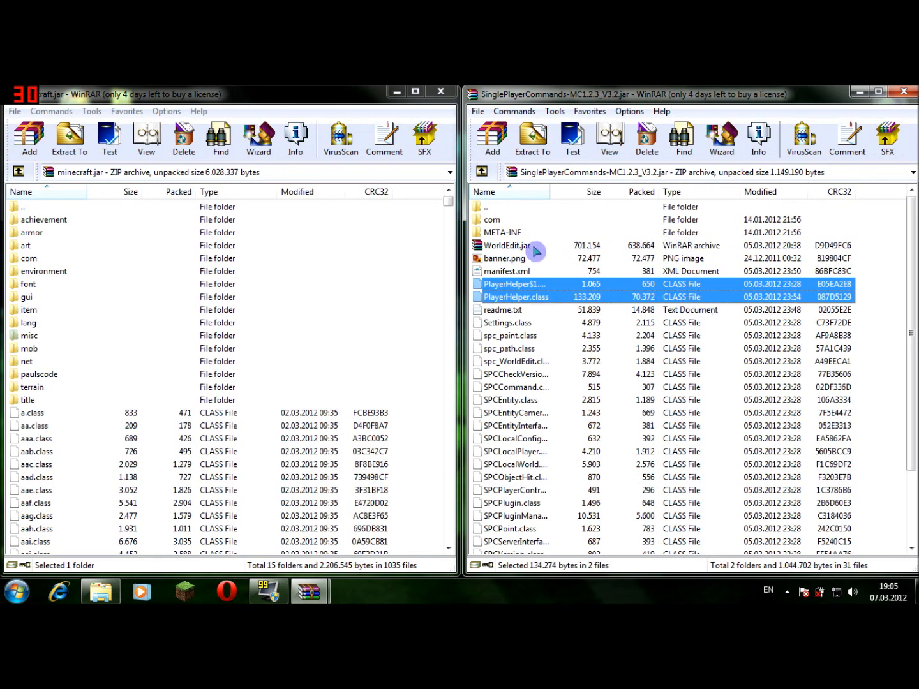
{"action": "mouse_move", "coordinate": [704, 327]}
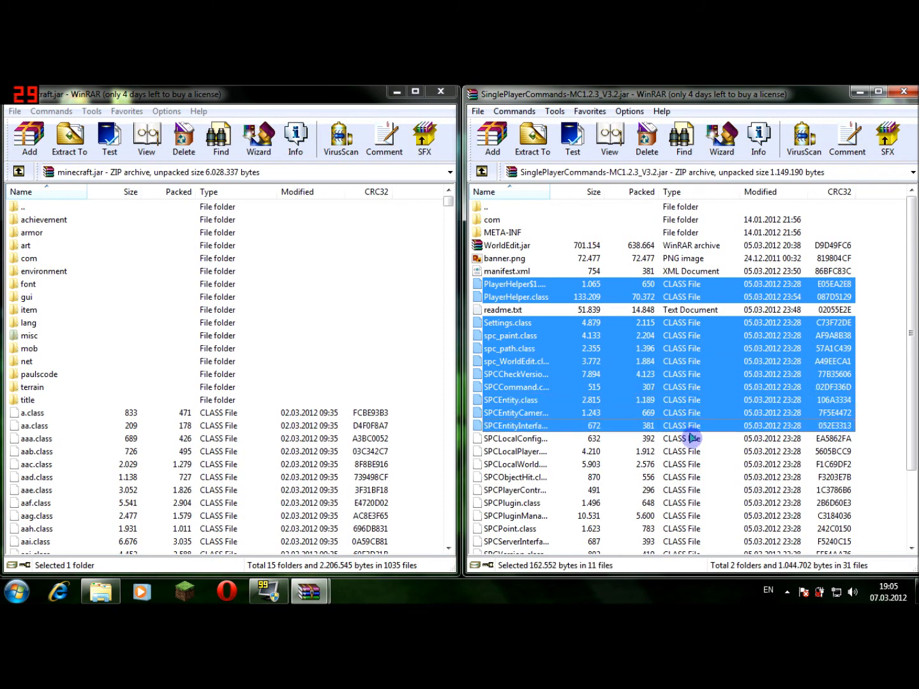
{"action": "left_click", "coordinate": [515, 452]}
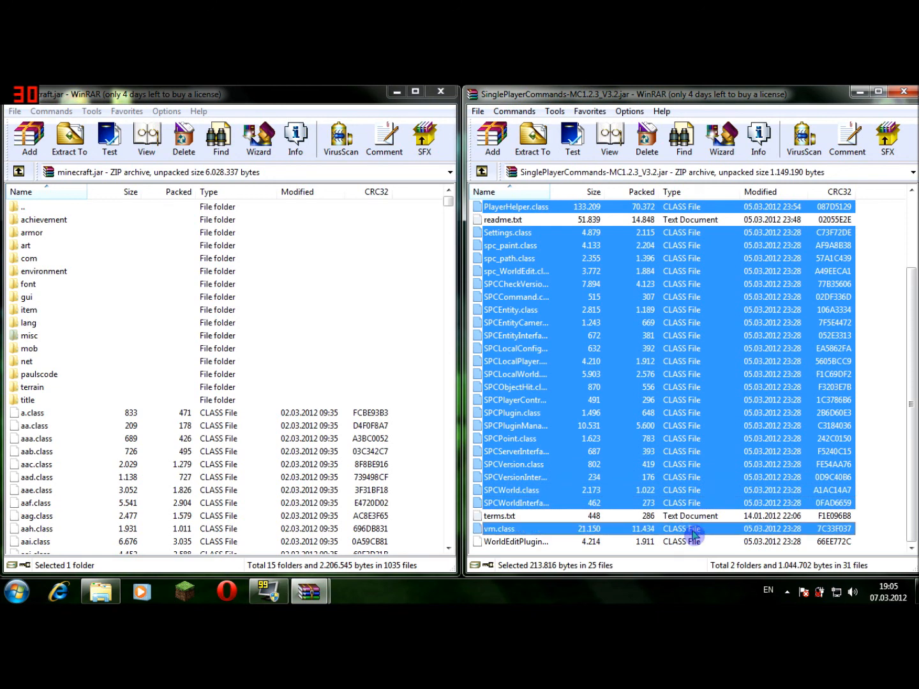
{"action": "left_click", "coordinate": [516, 541]}
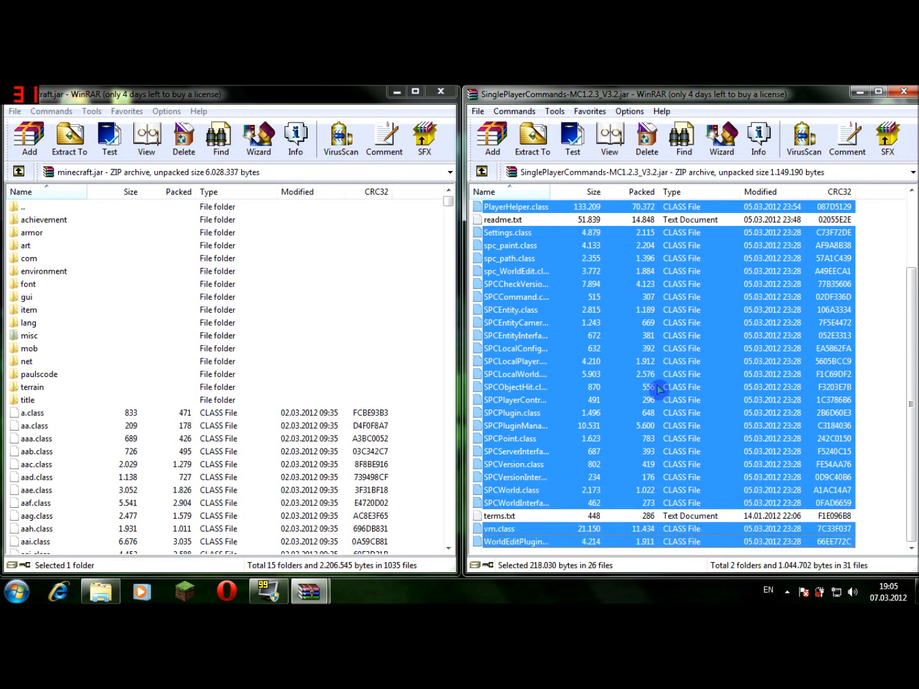
{"action": "mouse_move", "coordinate": [615, 304]}
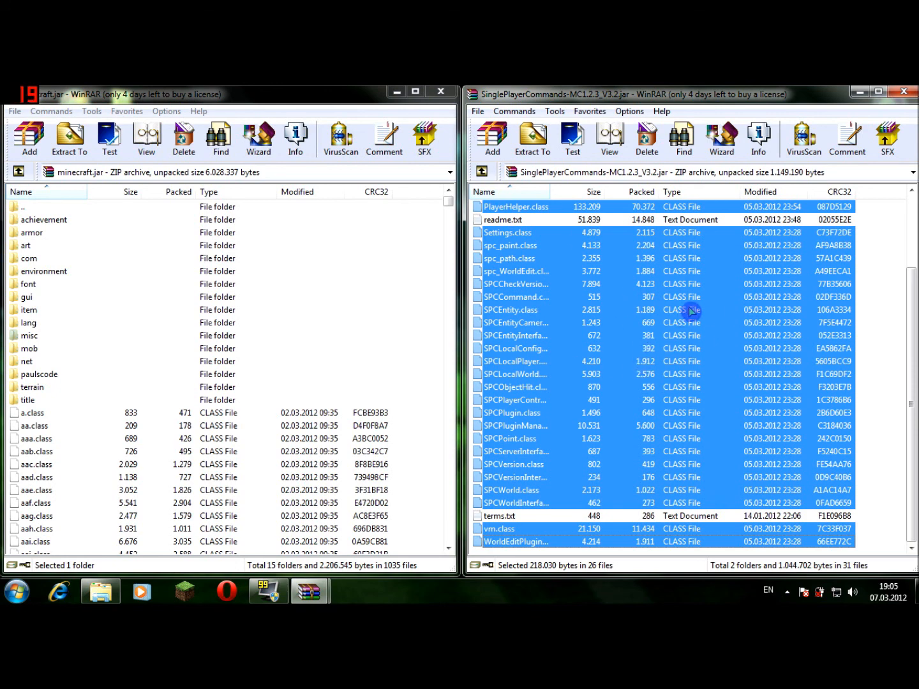
{"action": "mouse_move", "coordinate": [725, 273]}
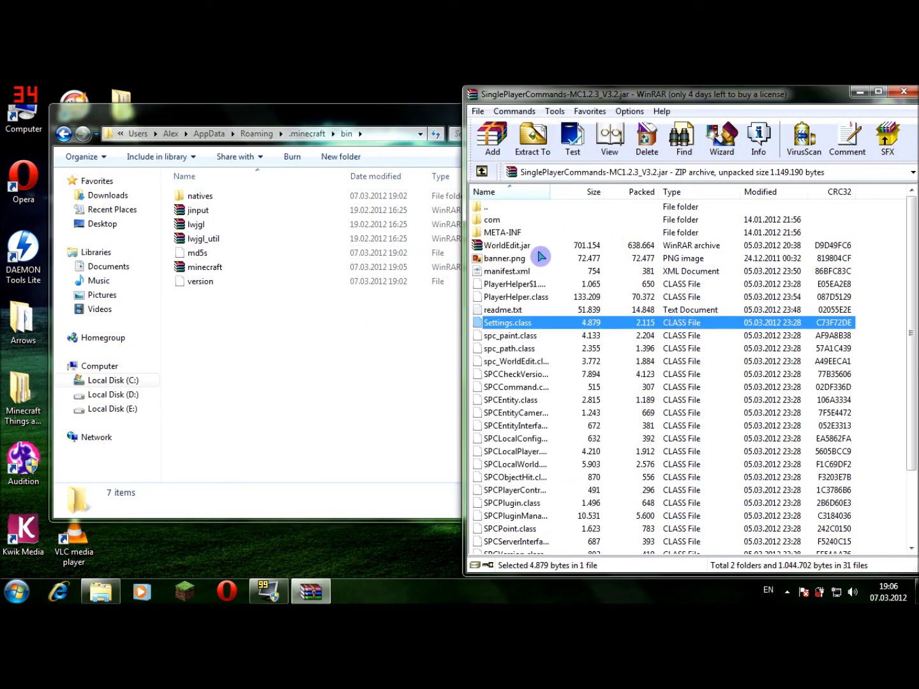
Select WorldEdit.jar in the mod package to copy into the .minecraft bin folder.
{"action": "left_click", "coordinate": [508, 245]}
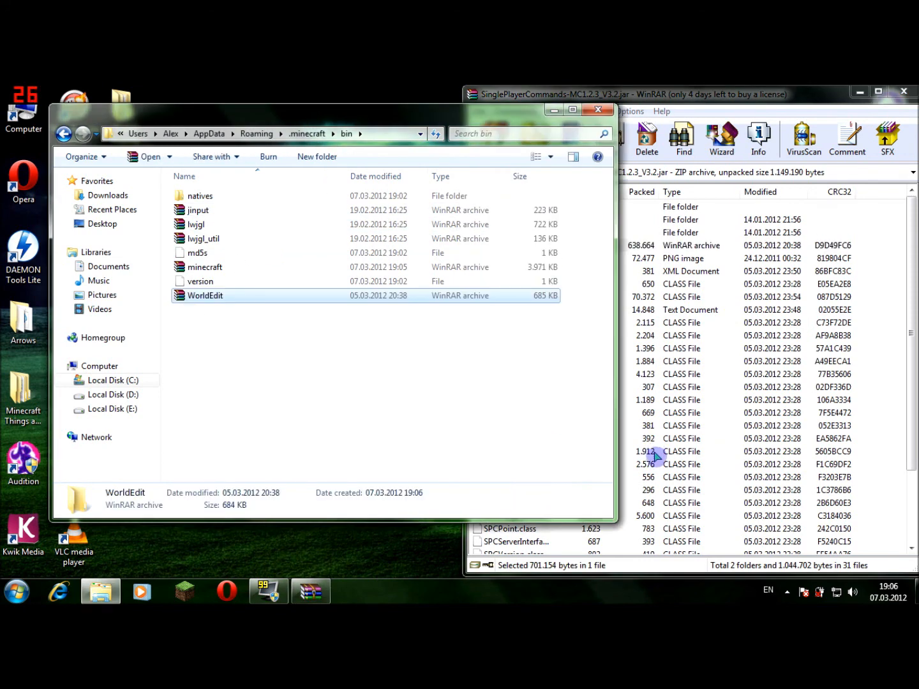
{"action": "mouse_move", "coordinate": [329, 352]}
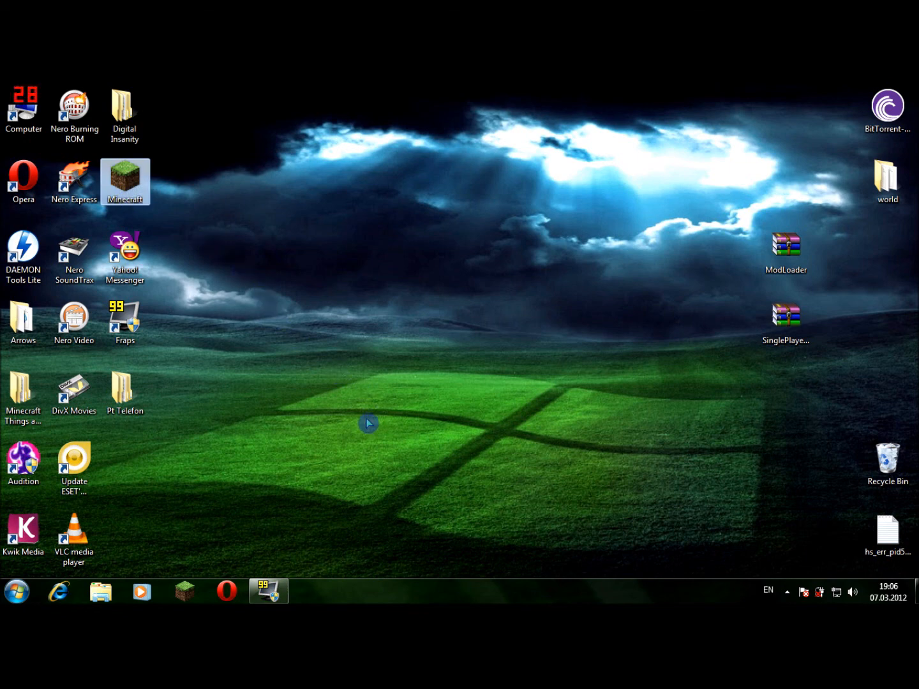
Launch Minecraft from the desktop shortcut and log in.
{"action": "double_click", "coordinate": [126, 178]}
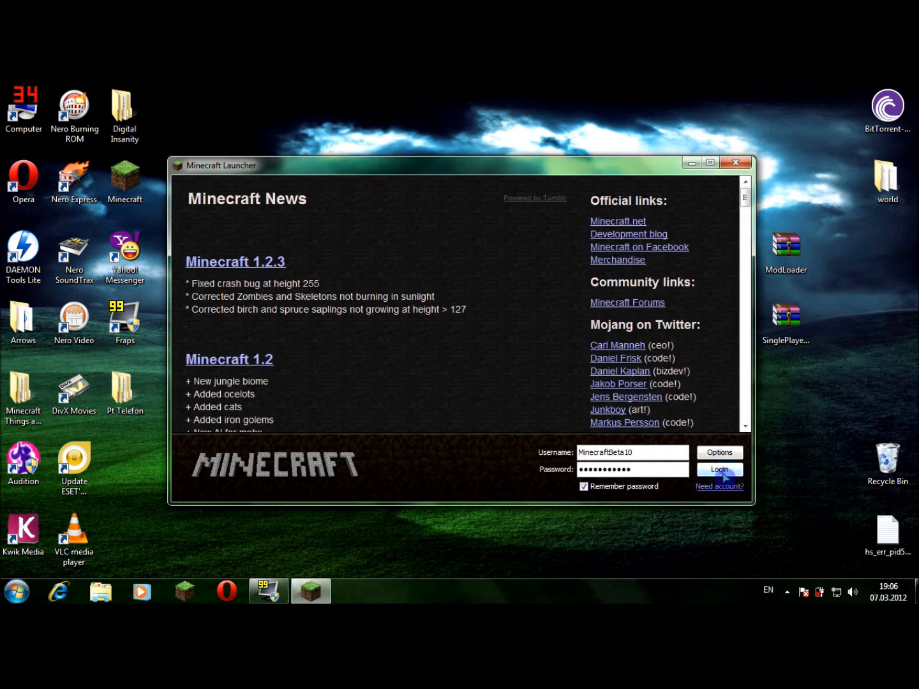
{"action": "left_click", "coordinate": [720, 469]}
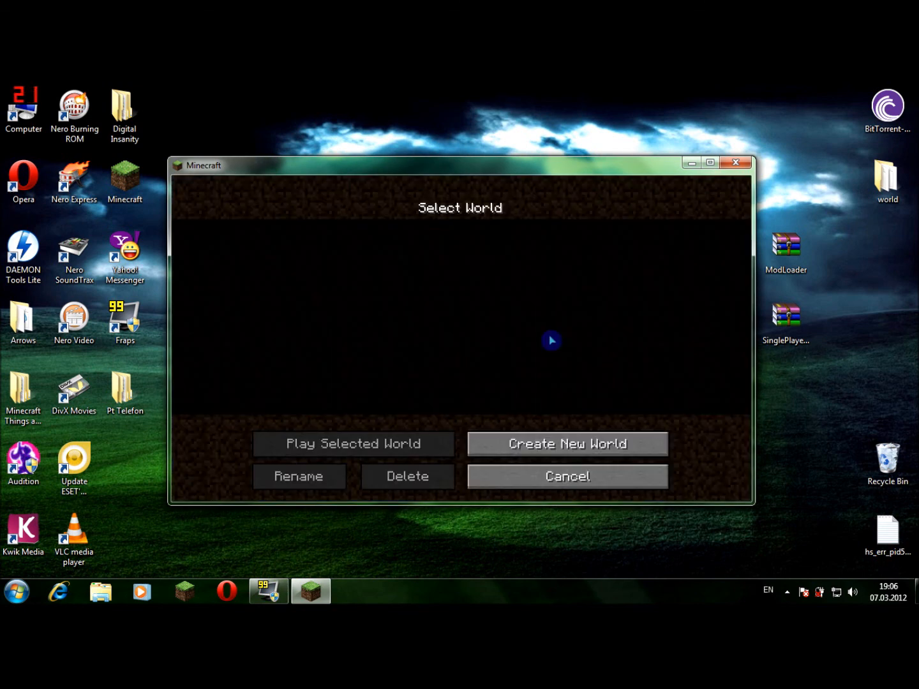
Create a new world with Game Mode set to Creative.
{"action": "left_click", "coordinate": [567, 445]}
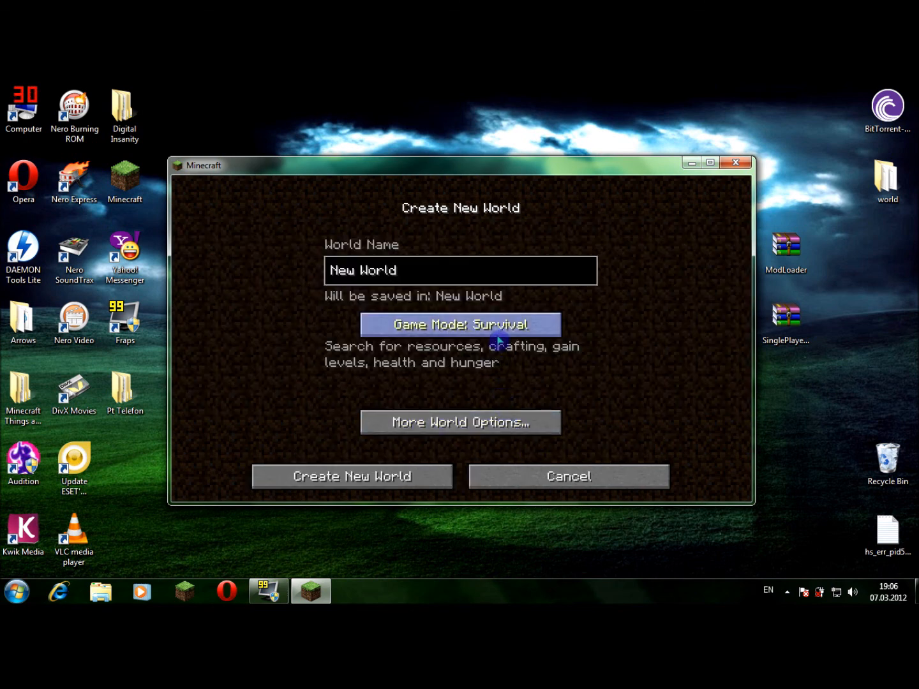
{"action": "left_click", "coordinate": [460, 324]}
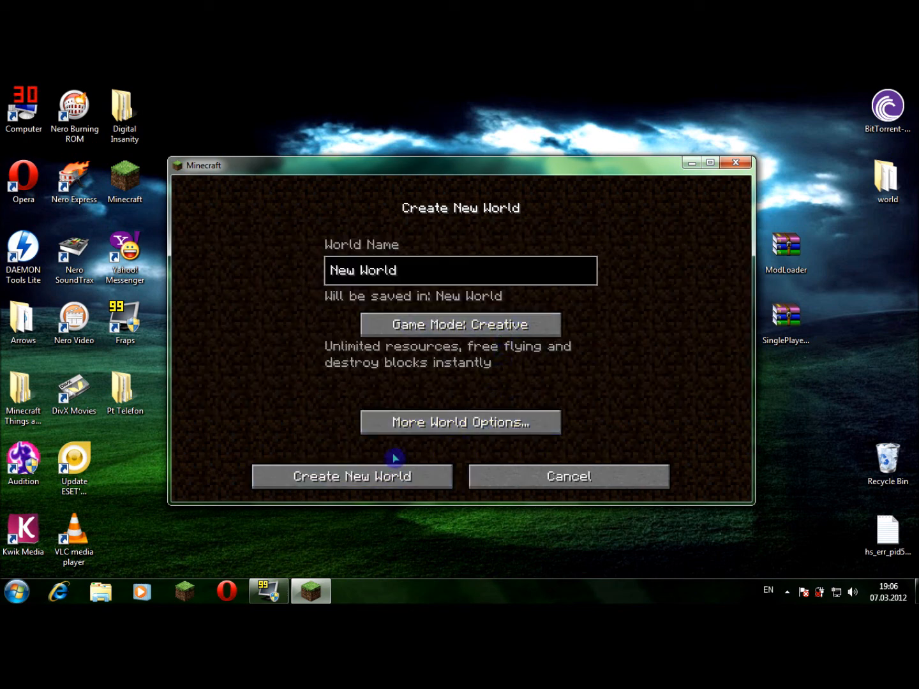
{"action": "left_click", "coordinate": [351, 476]}
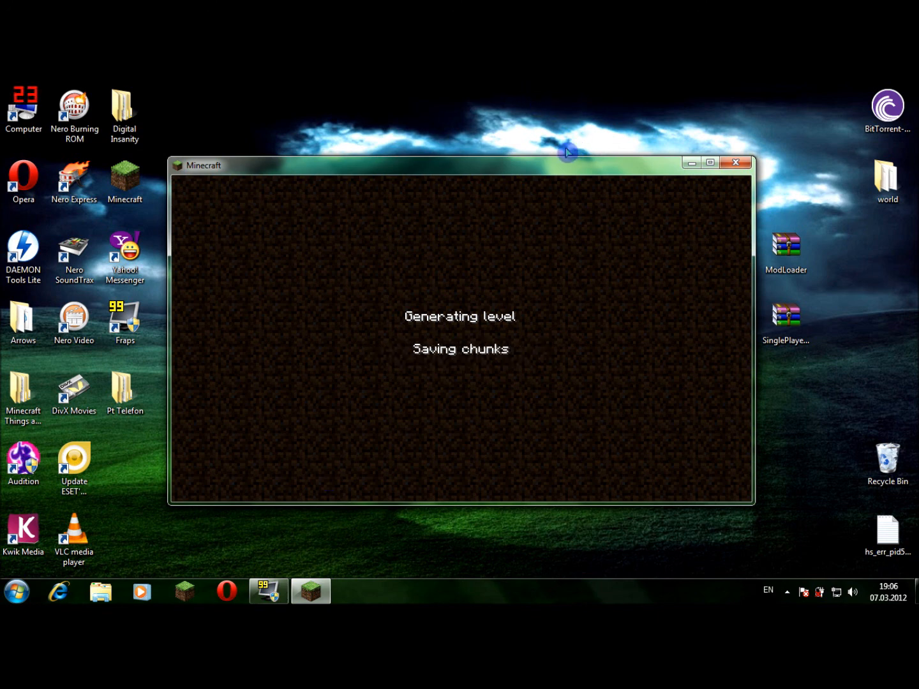
{"action": "mouse_move", "coordinate": [541, 261]}
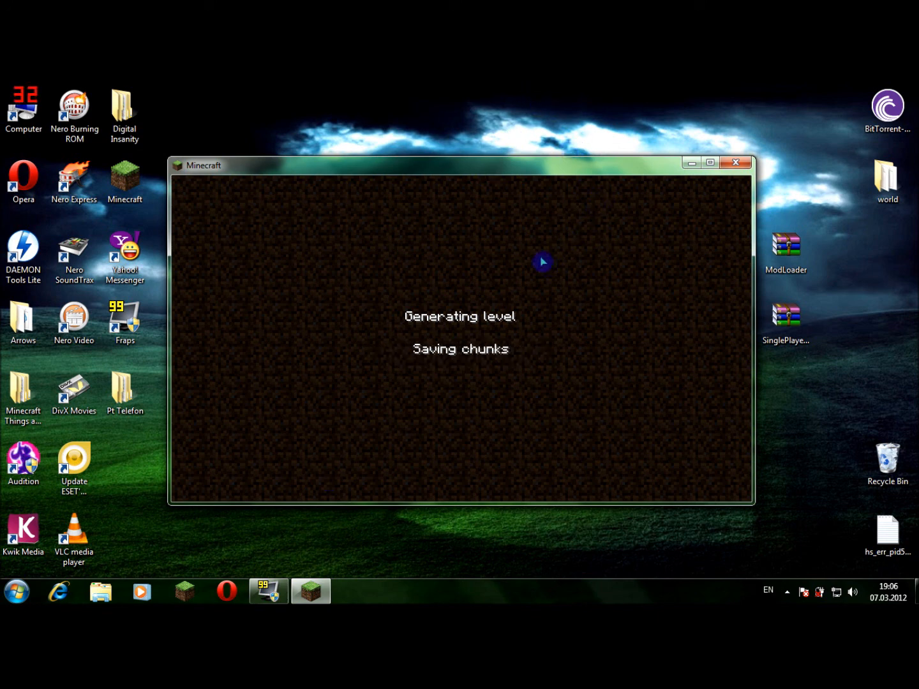
{"action": "mouse_move", "coordinate": [513, 265]}
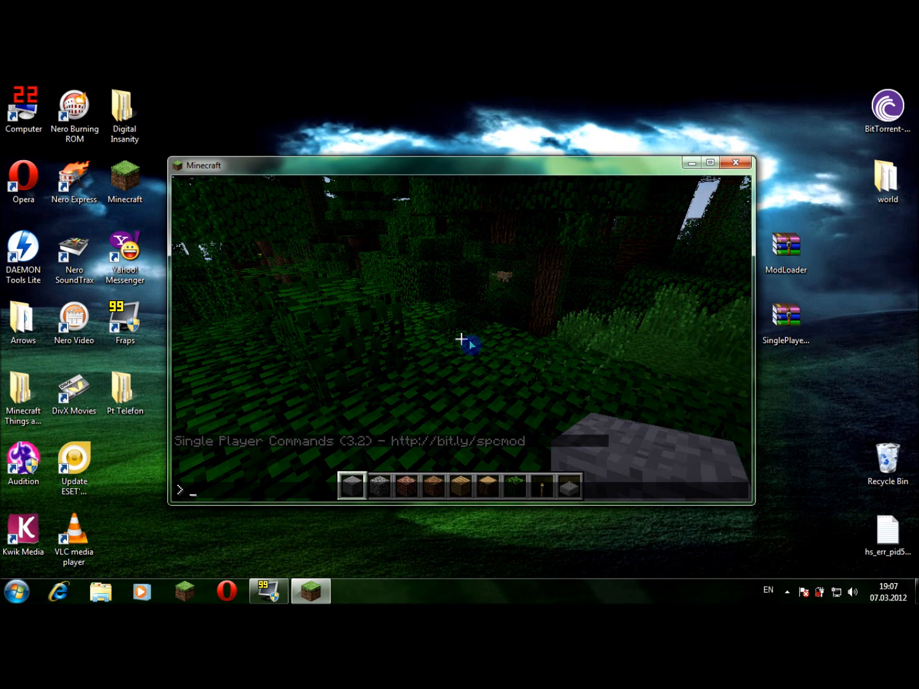
Run the drops command in the new world's command console.
{"action": "type", "text": "drops"}
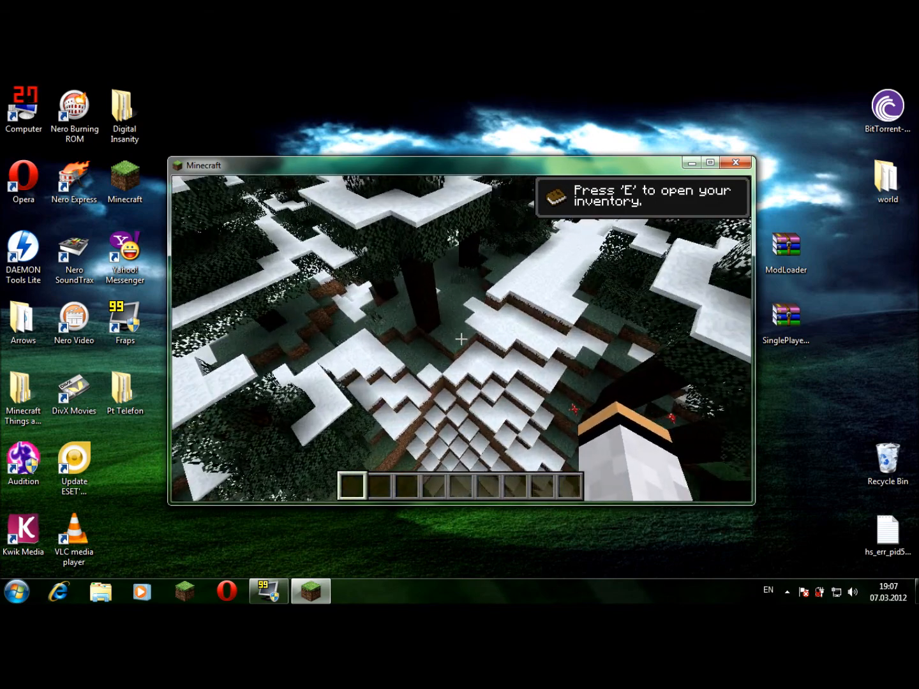
Maximize the Minecraft window from the pause menu and return to the game.
{"action": "key", "text": "Escape"}
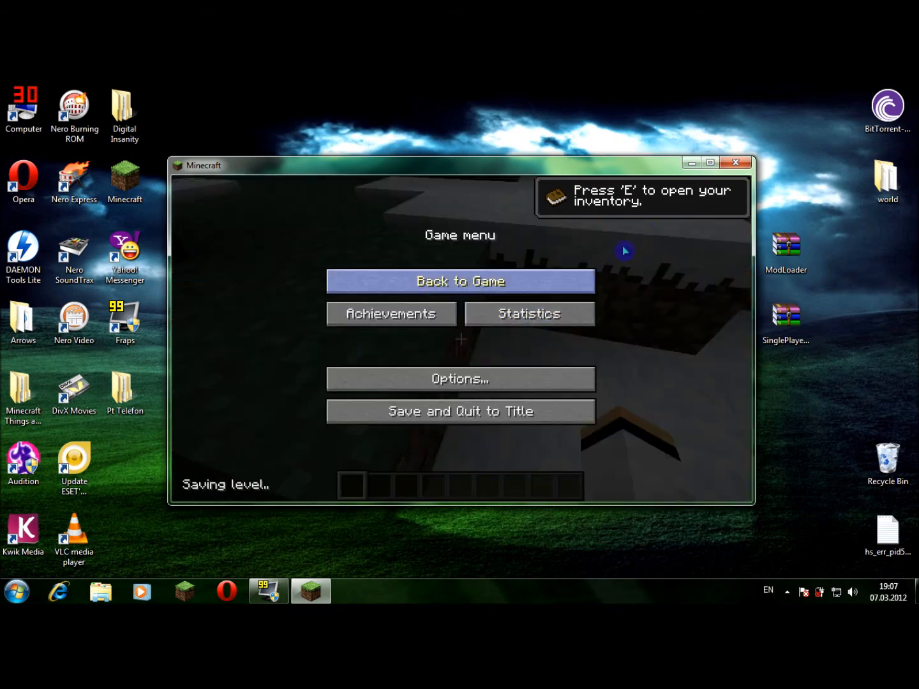
{"action": "left_click", "coordinate": [710, 162]}
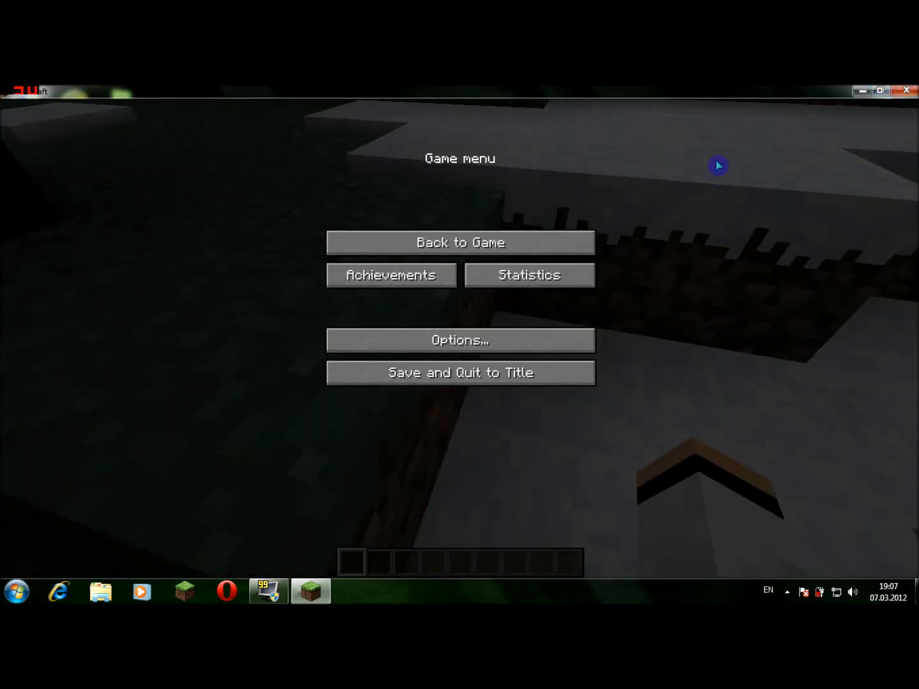
{"action": "left_click", "coordinate": [459, 243]}
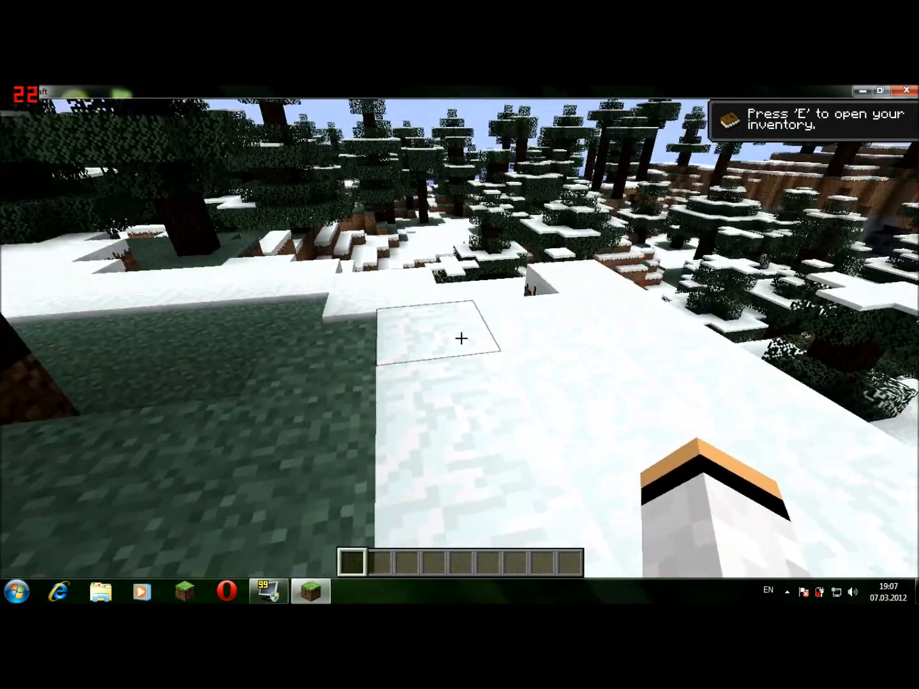
{"action": "left_click", "coordinate": [460, 338]}
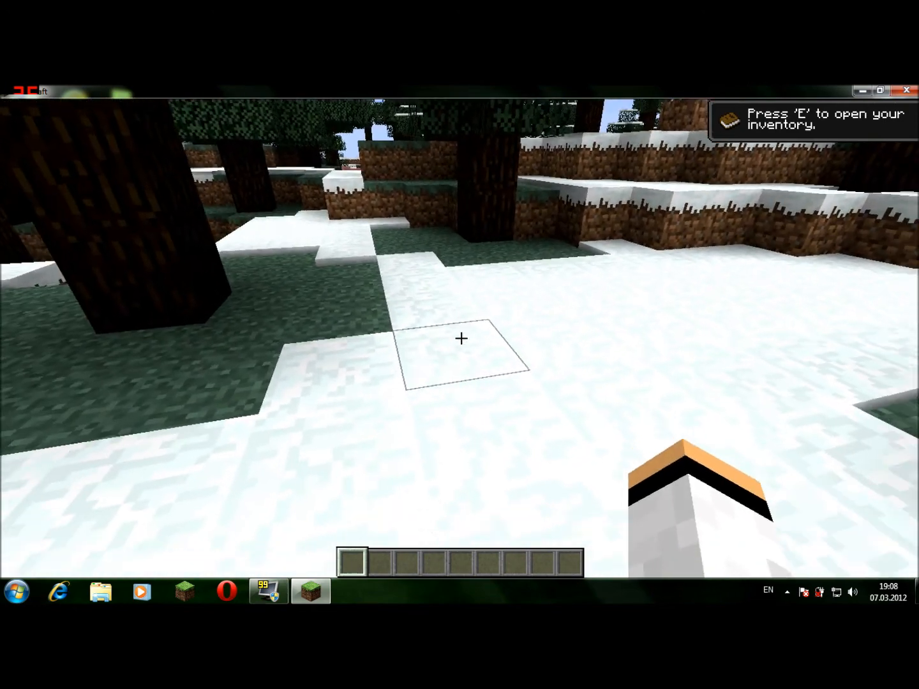
Browse the creative Item Selection list to pick a white block and a pumpkin for the hotbar.
{"action": "key", "text": "e"}
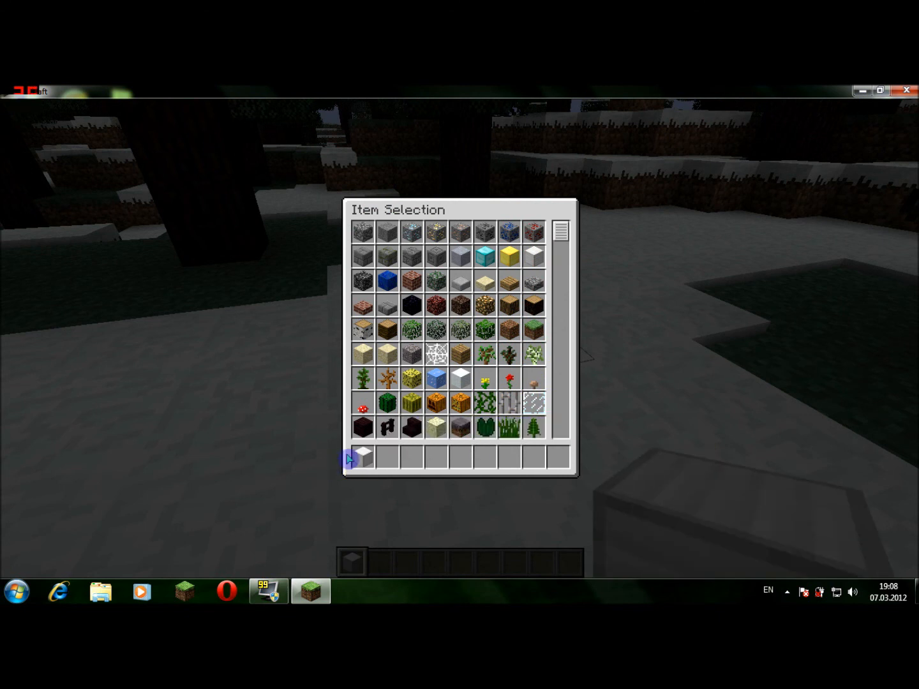
{"action": "scroll", "scroll_direction": "down", "scroll_amount": 3}
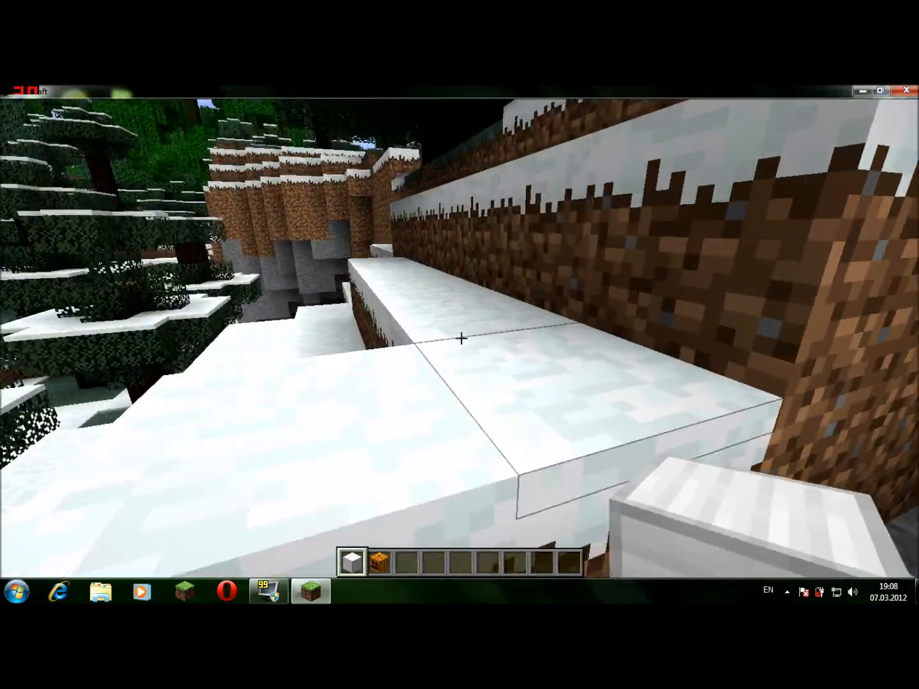
{"action": "mouse_move", "coordinate": [460, 344]}
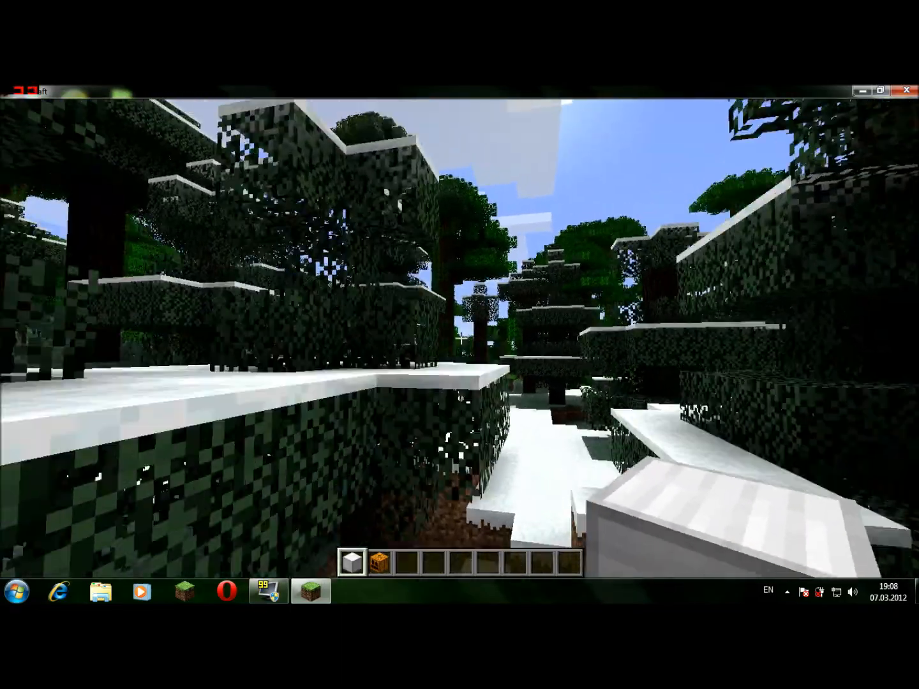